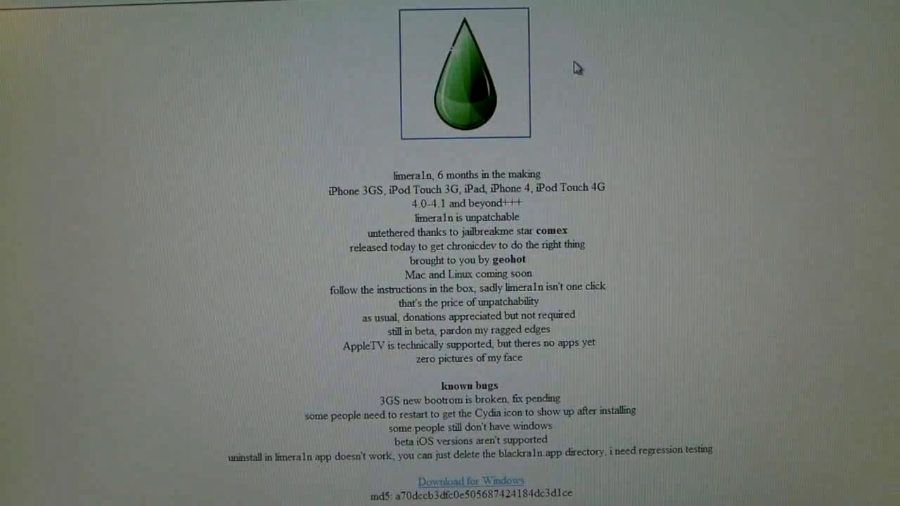
pyautogui.moveTo(434, 468)
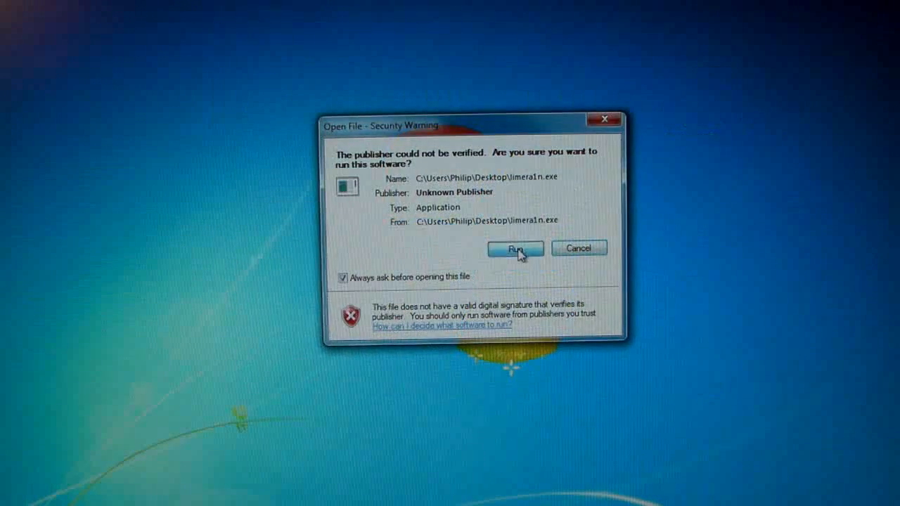
# Step: Allow the unverified downloaded limera1n.exe to run from the security warning
pyautogui.click(515, 248)
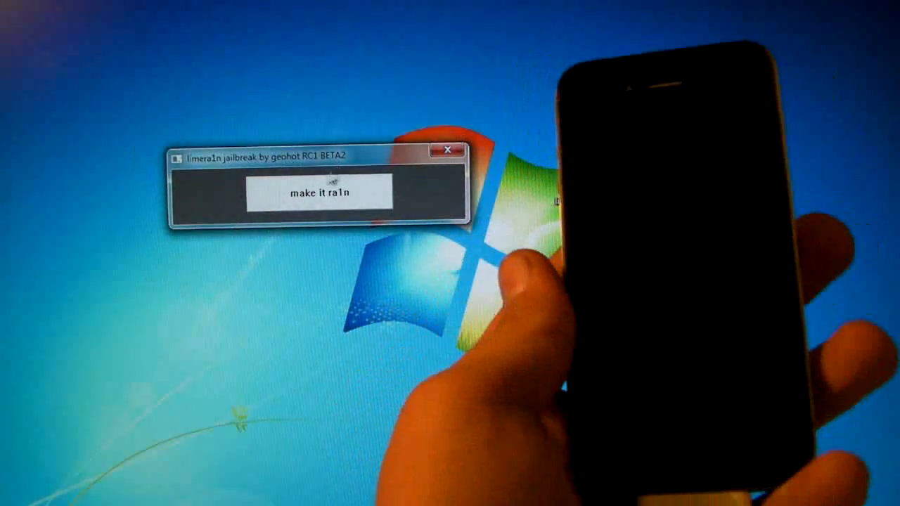
# Step: Start the jailbreak with 'make it ra1n' so the iPhone enters recovery mode
pyautogui.click(320, 194)
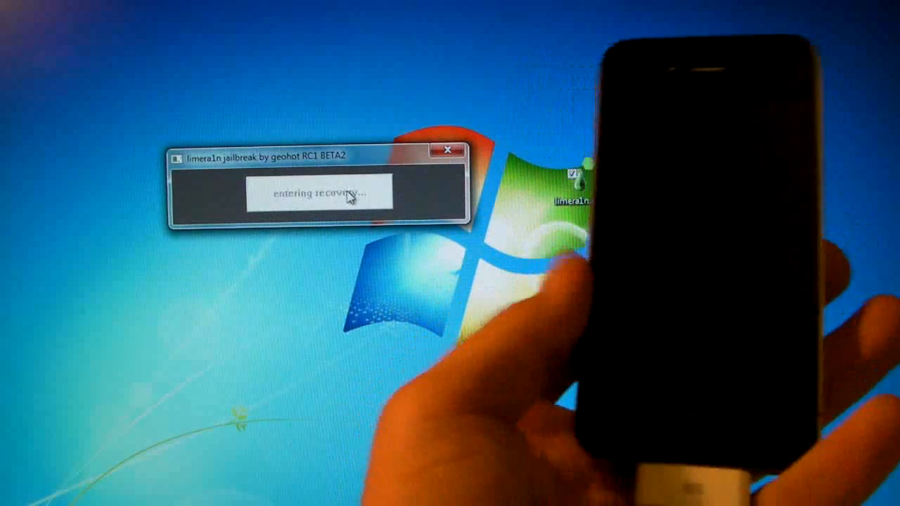